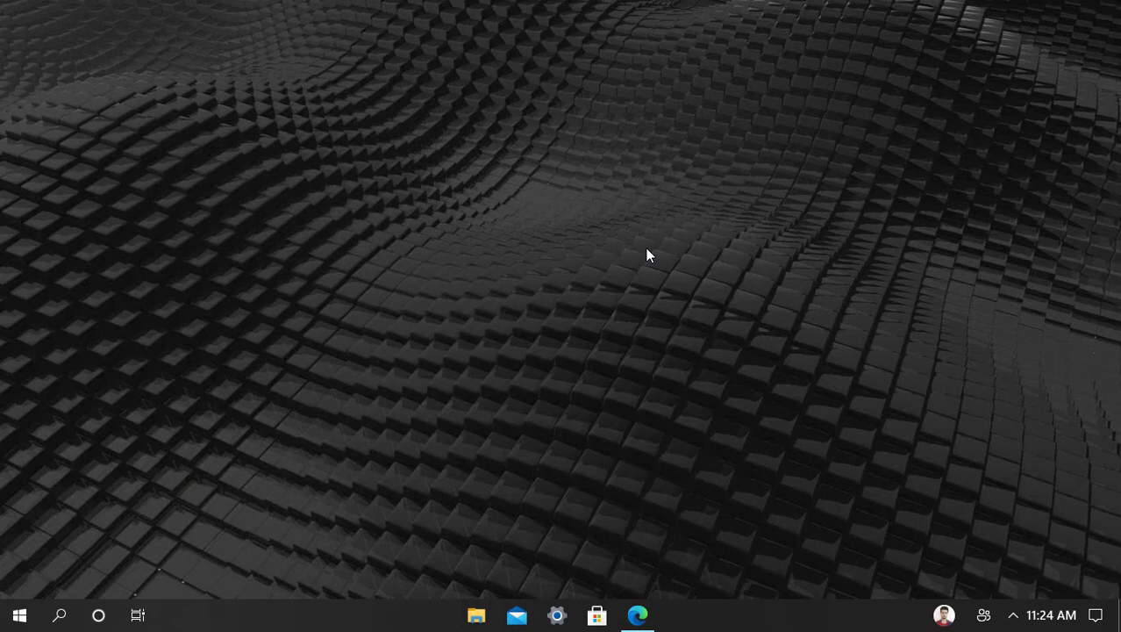
mouse_move(628, 548)
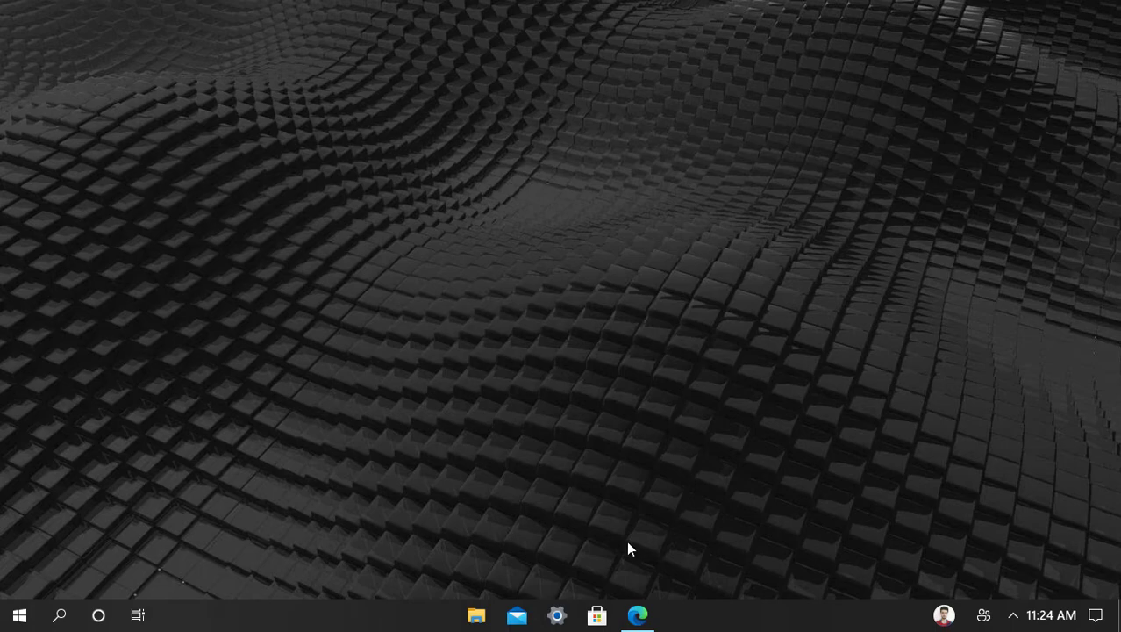
Step: Launch Edge on the Build 21359 announcement and scroll down to its Changes and Improvements section
left_click(638, 614)
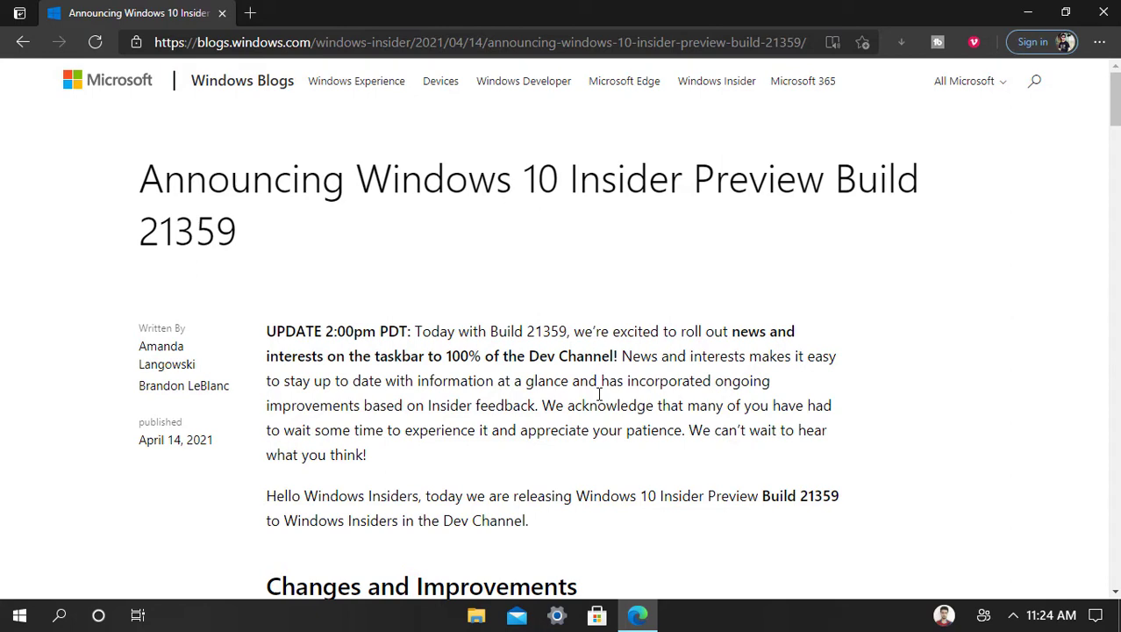
mouse_move(635, 437)
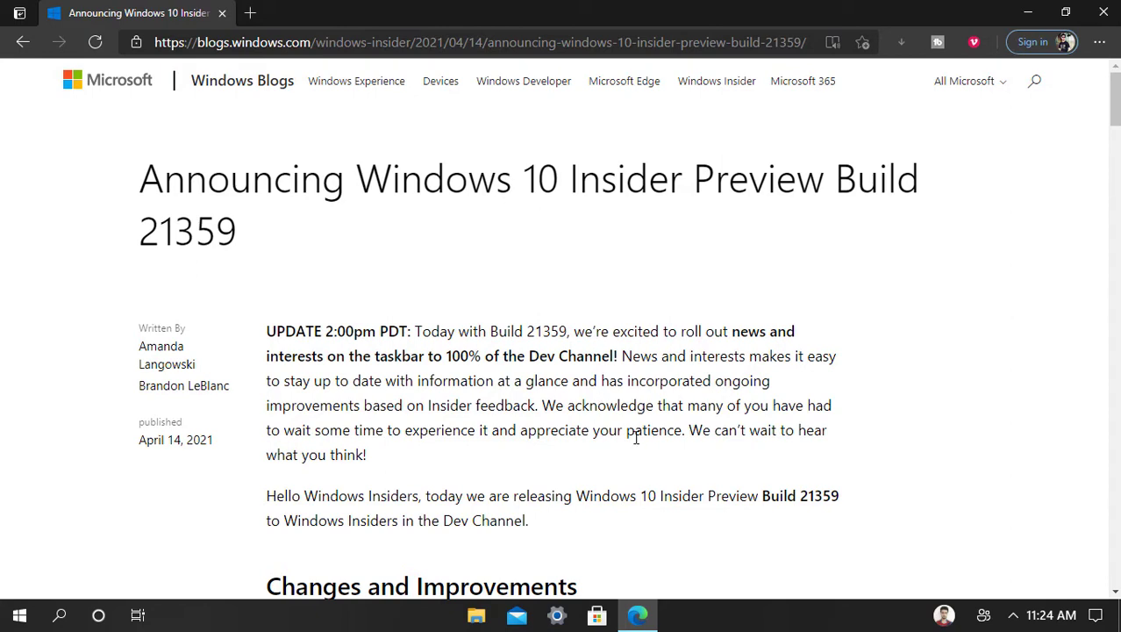
scroll("down", 3)
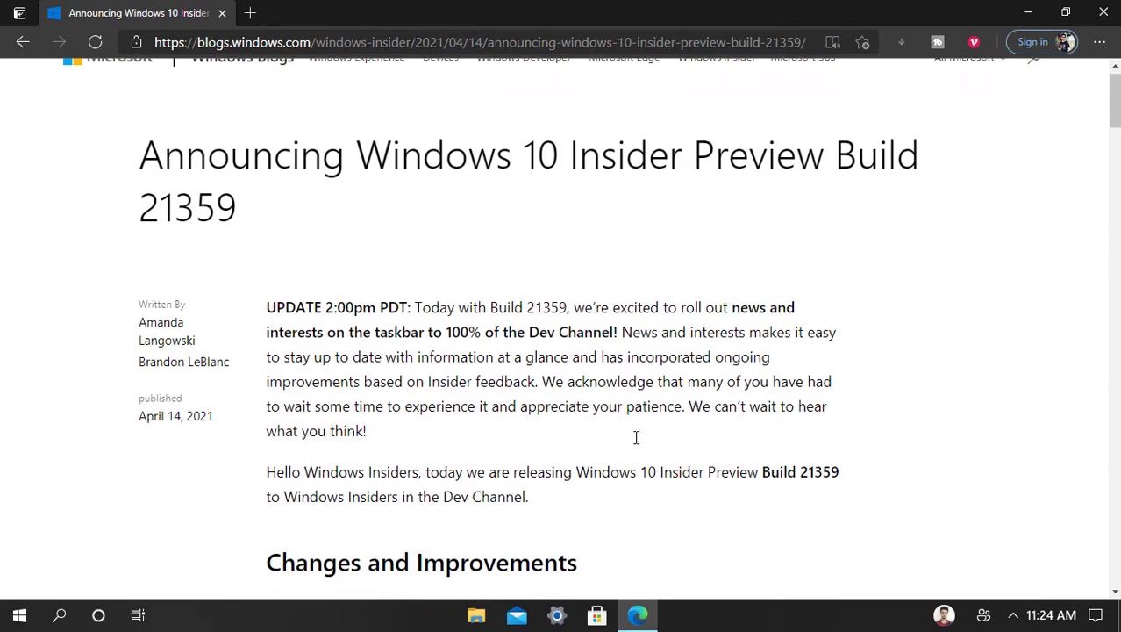
scroll("down", 3)
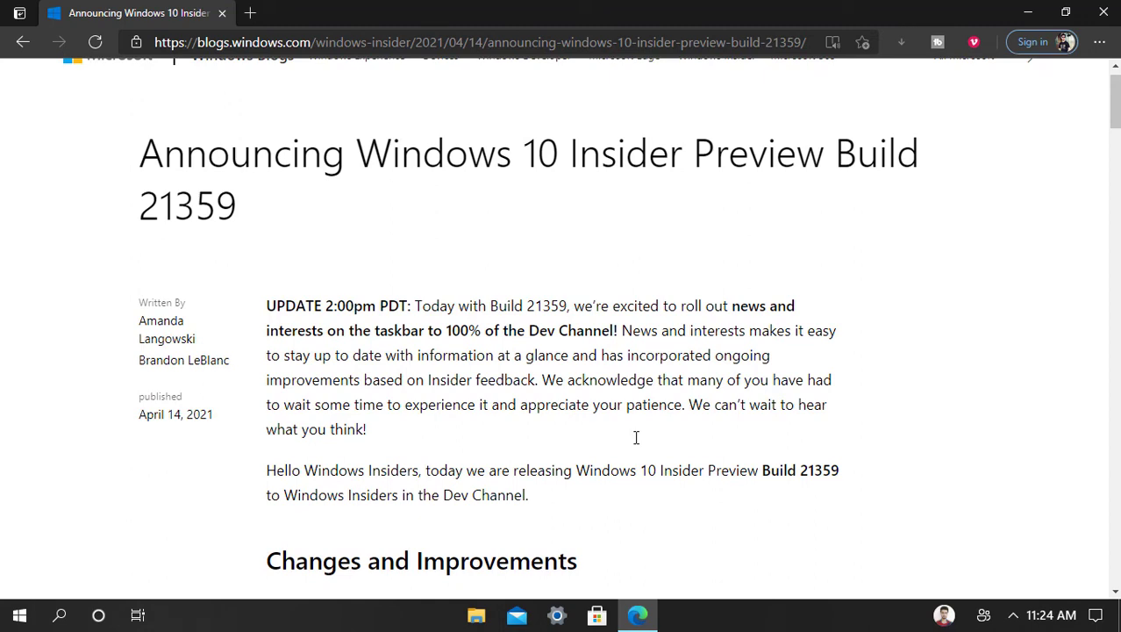
scroll("down", 3)
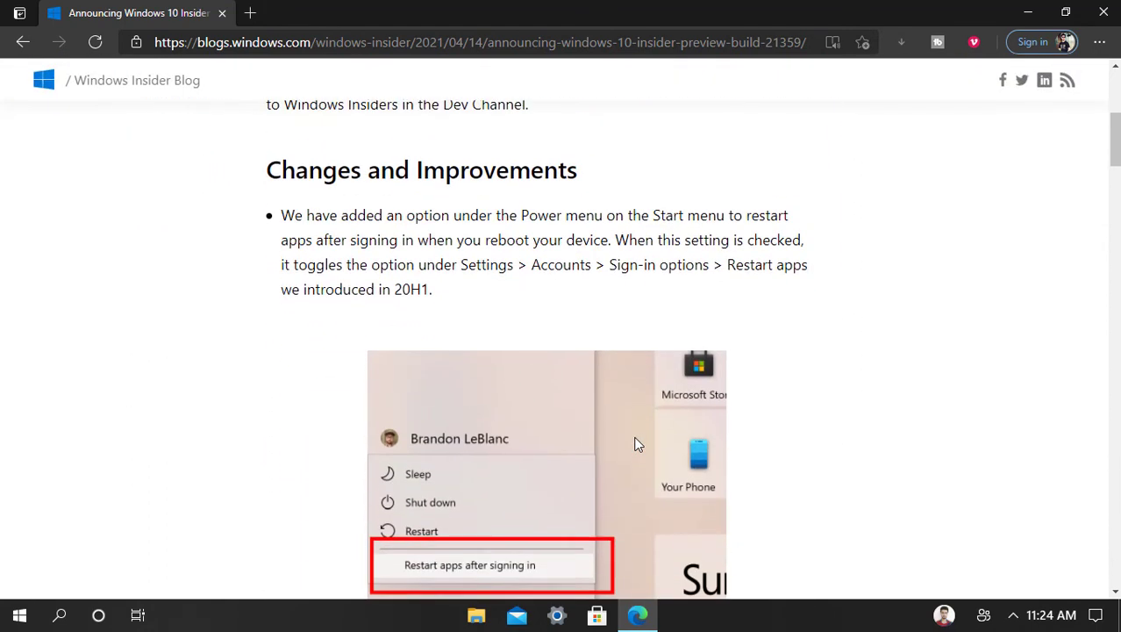
scroll("down", 3)
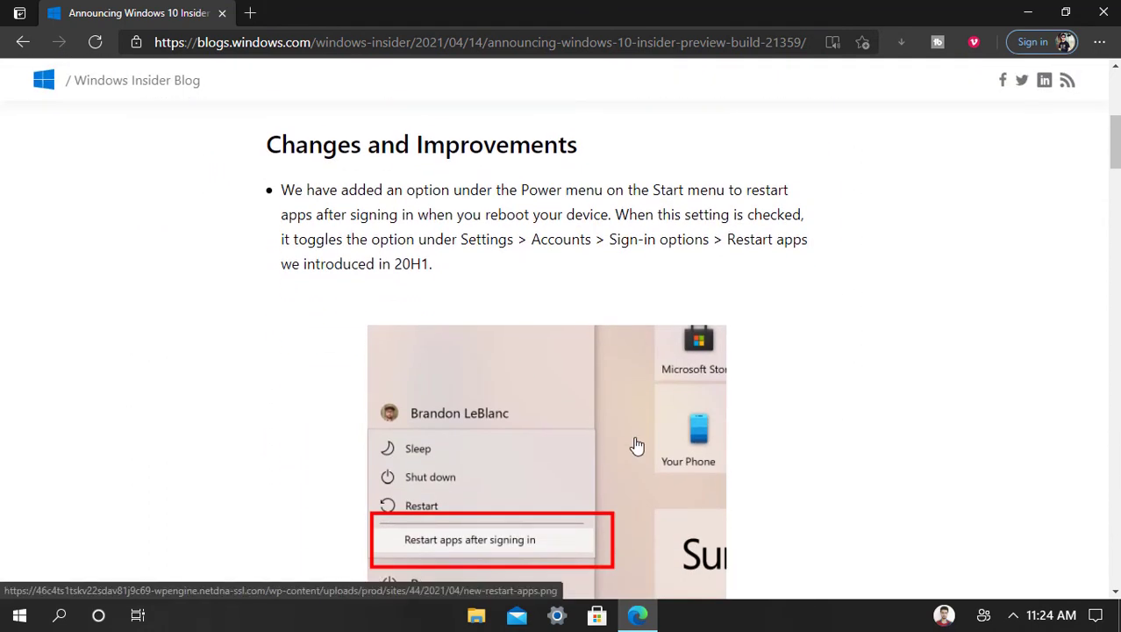
scroll("down", 3)
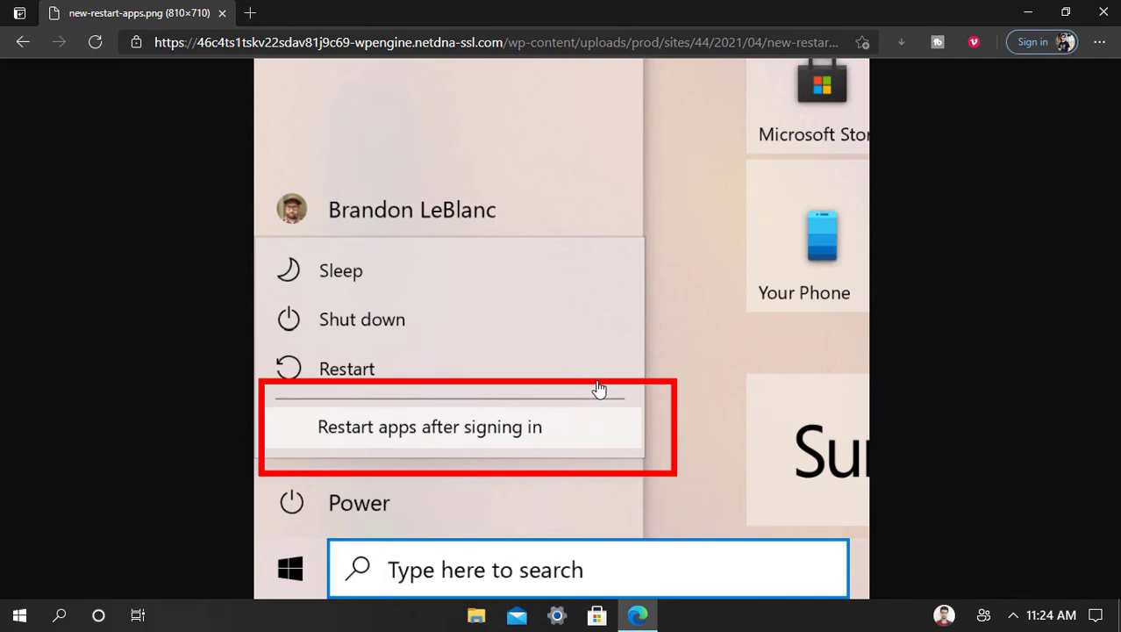
mouse_move(632, 323)
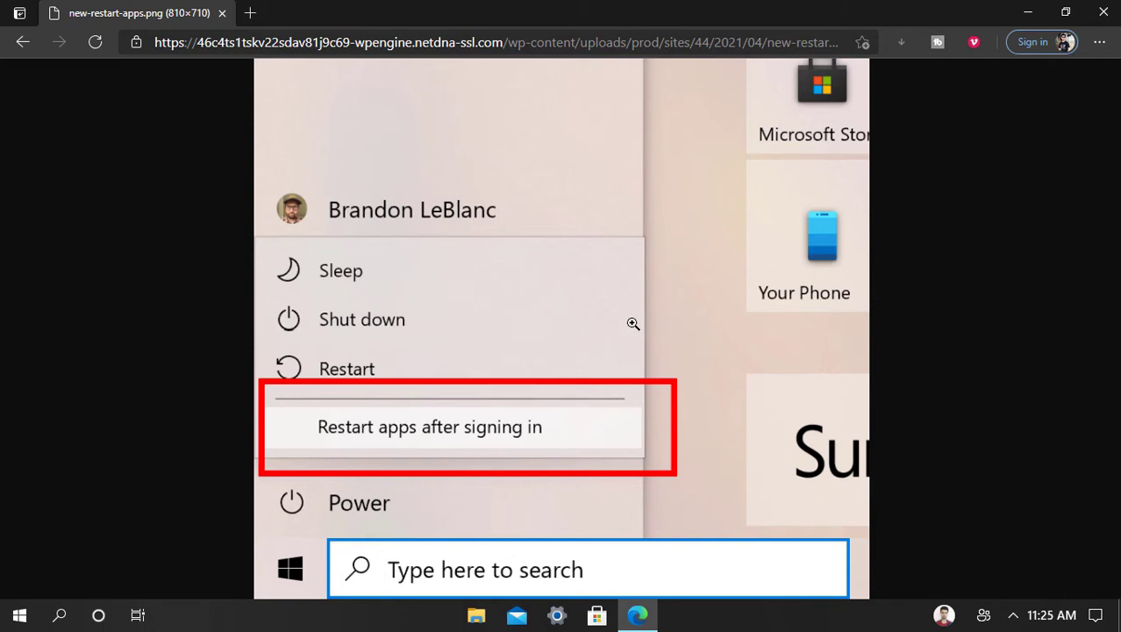
mouse_move(620, 316)
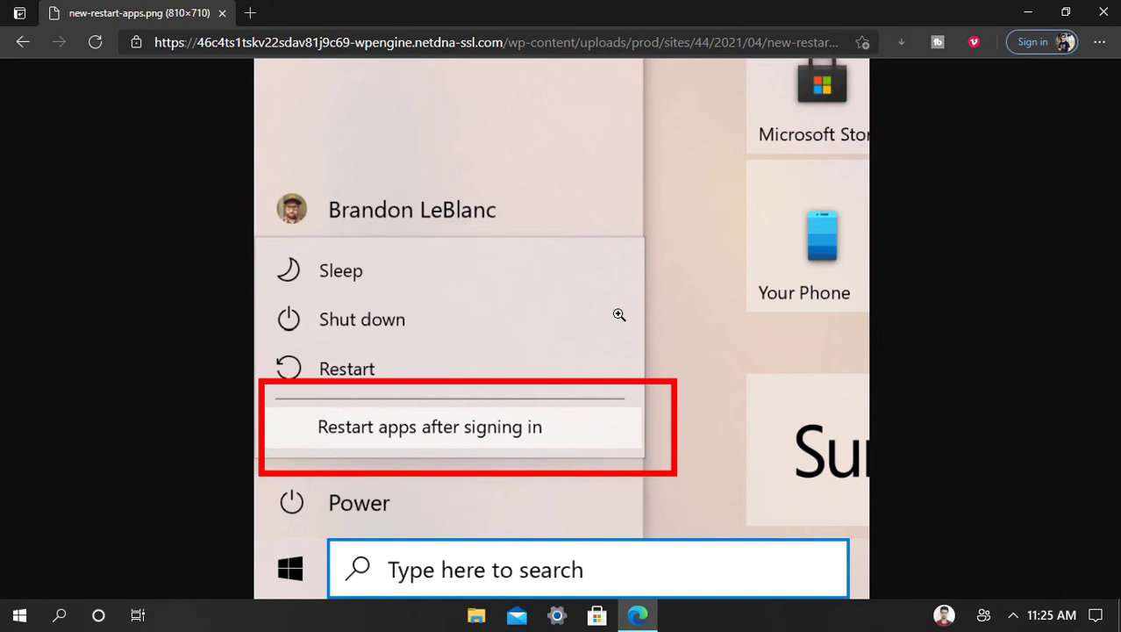
mouse_move(119, 137)
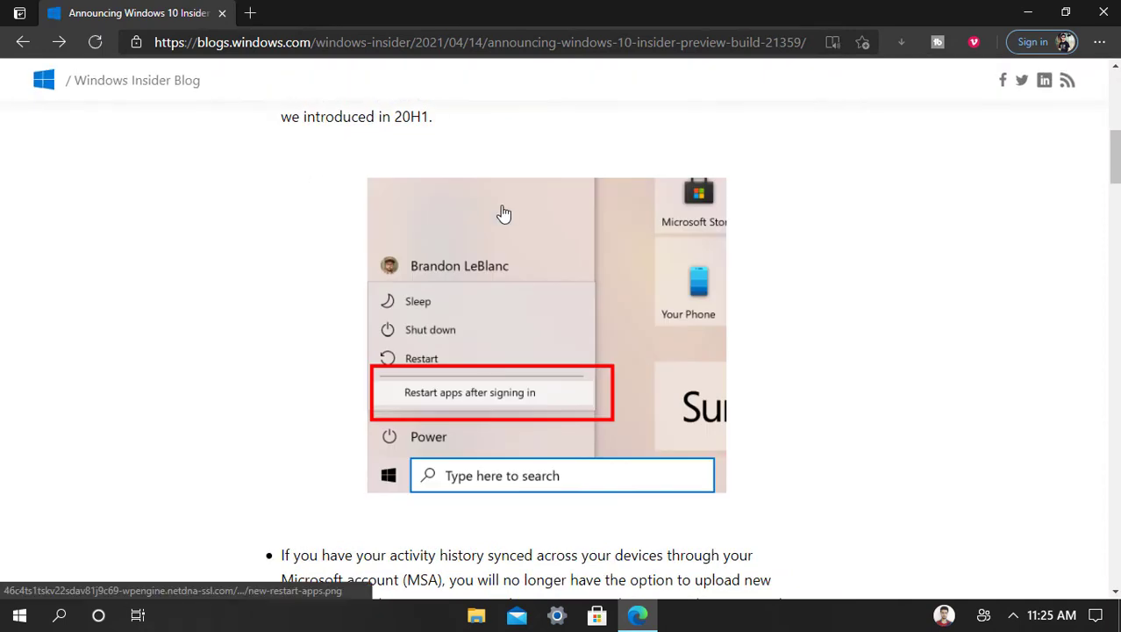
Step: Scroll past the Start menu screenshot through the activity history and Timeline note into the fixes list
scroll("down", 3)
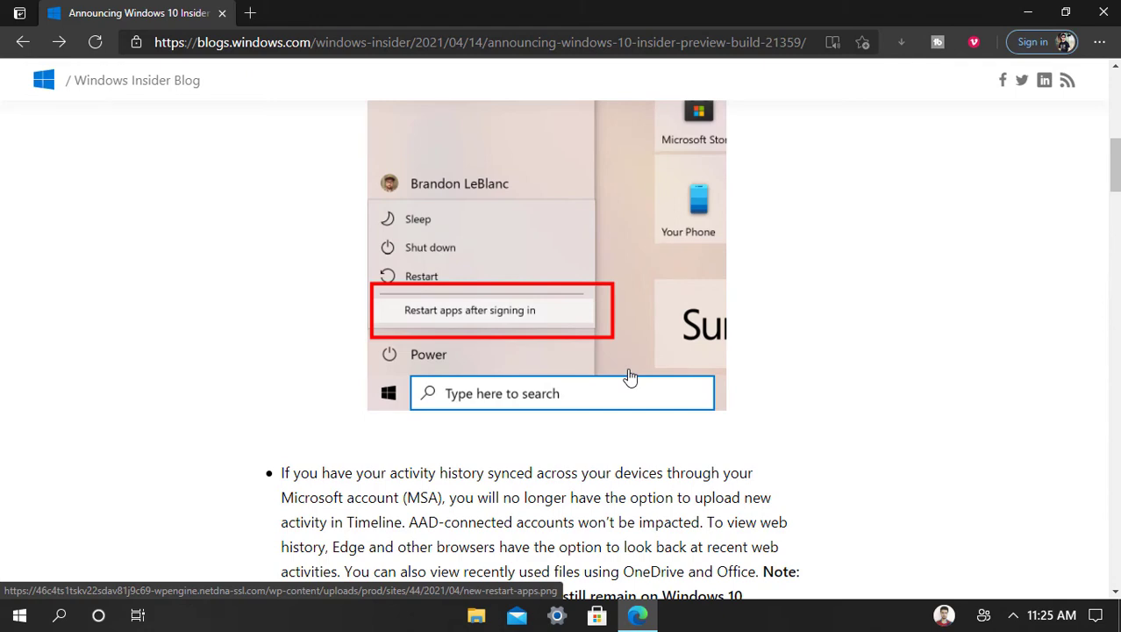
scroll("down", 3)
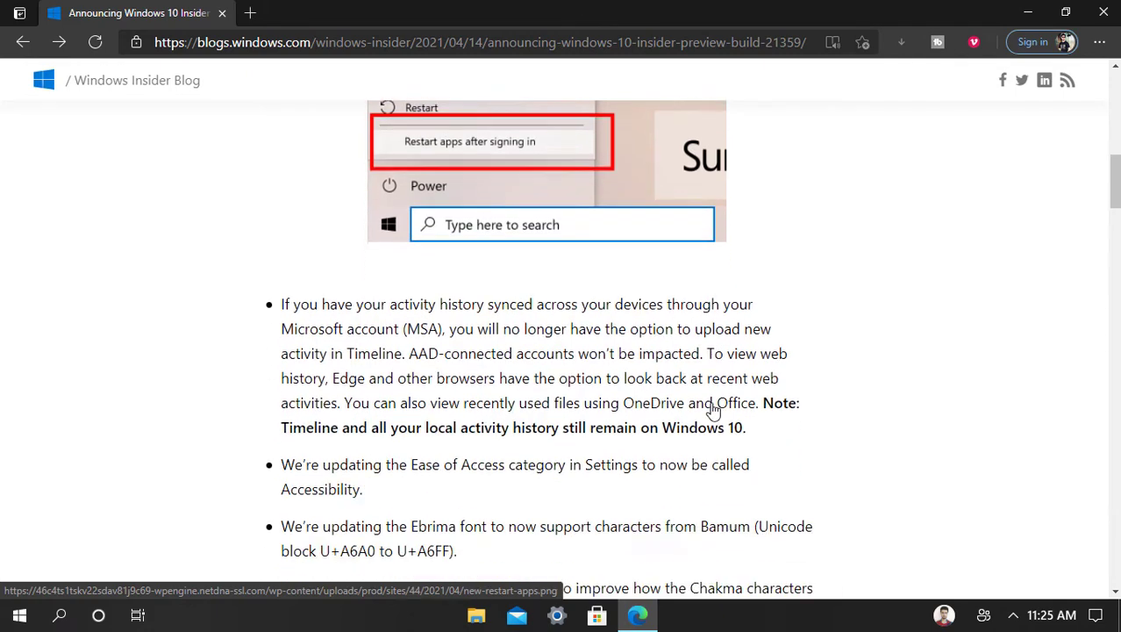
scroll("down", 3)
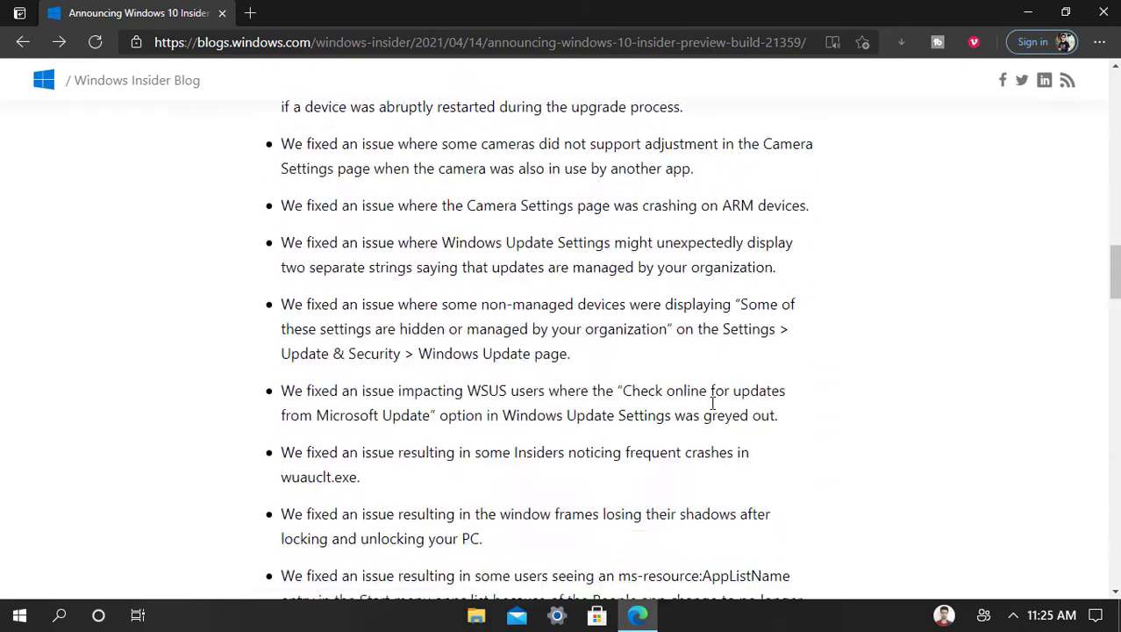
Step: Scroll through the "We fixed an issue" bullets covering camera and Windows Update settings before Edge is closed
scroll("down", 3)
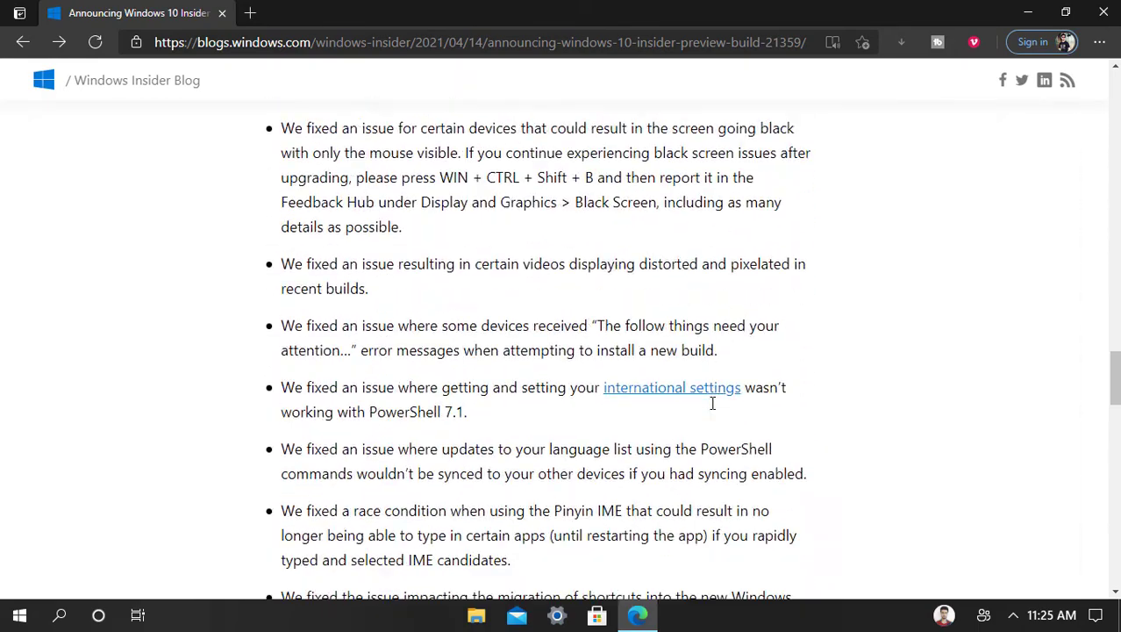
scroll("down", 3)
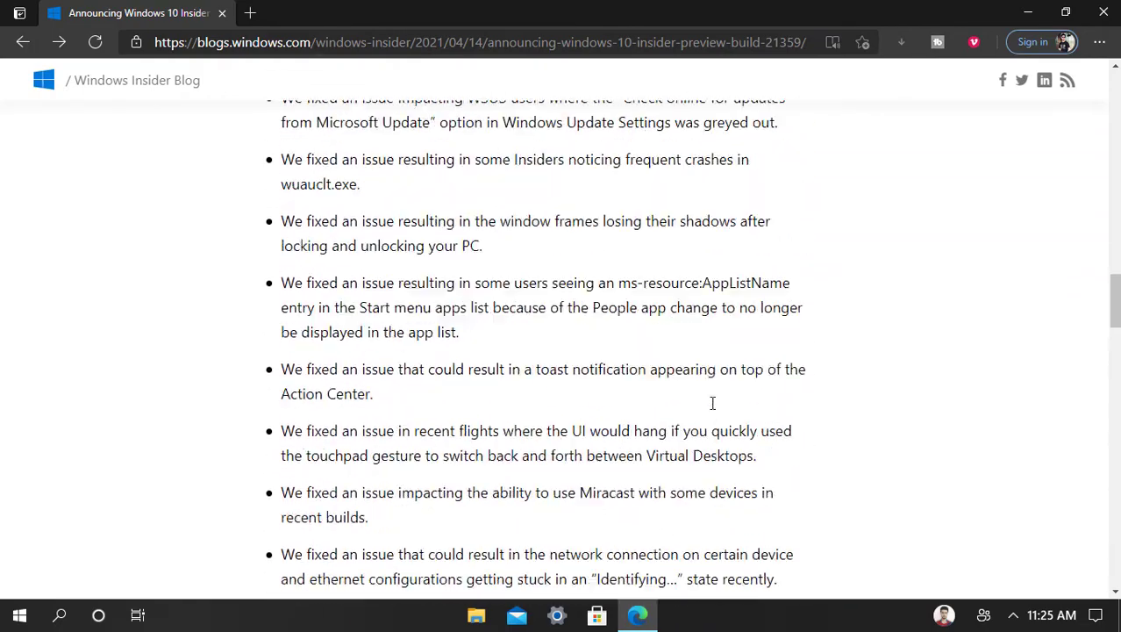
scroll("down", 3)
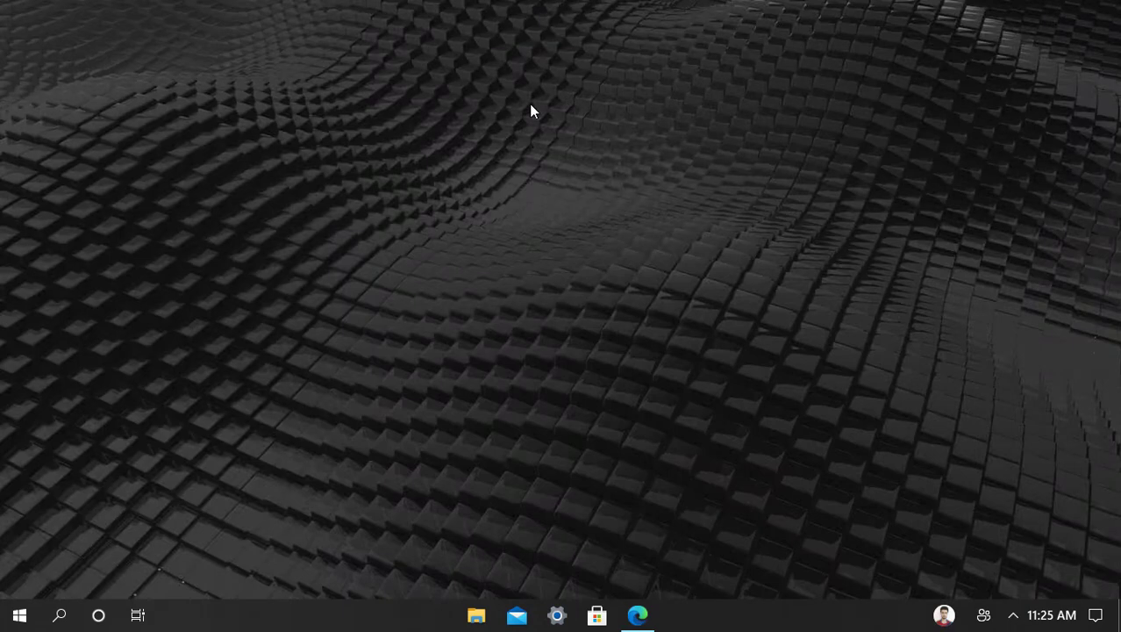
mouse_move(570, 160)
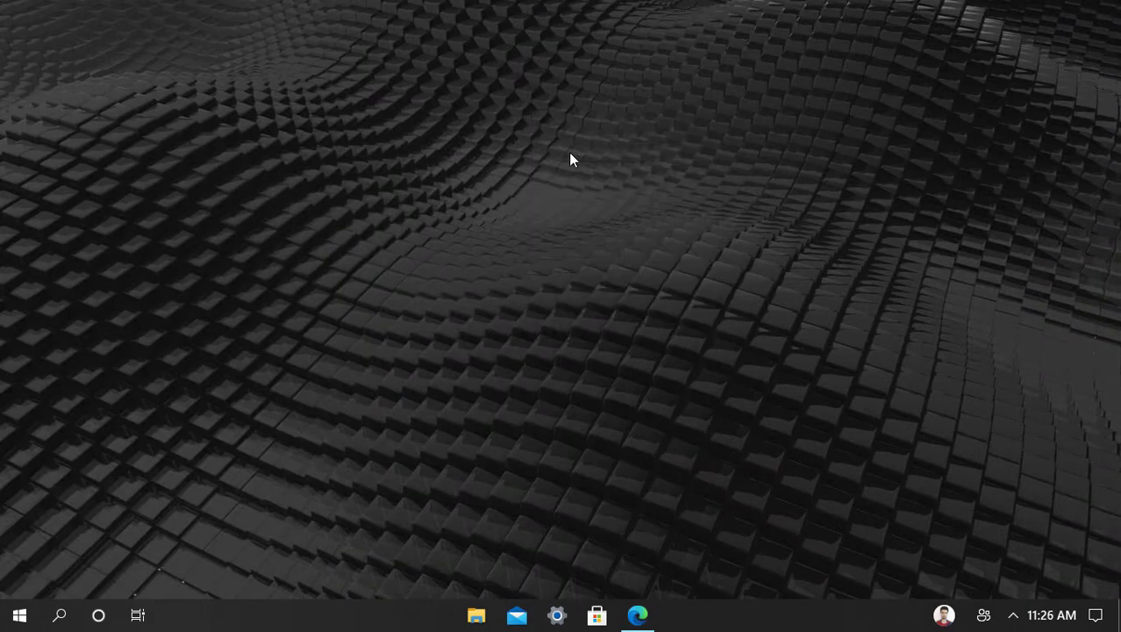